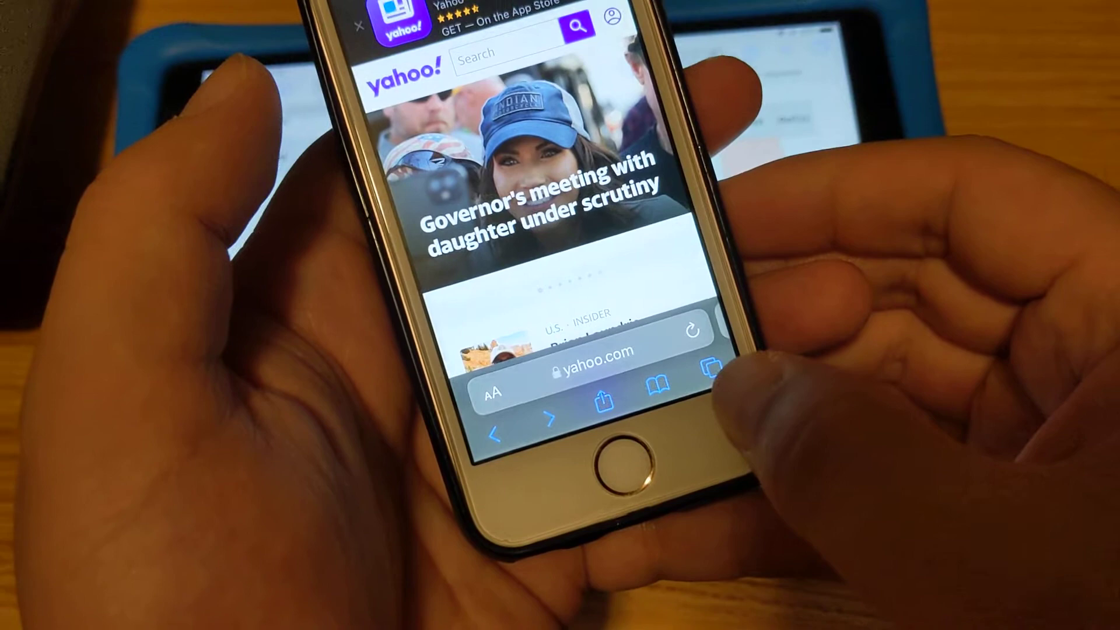
Switch from the Yahoo tab to the Google tab through the three-tab overview grid.
click(721, 370)
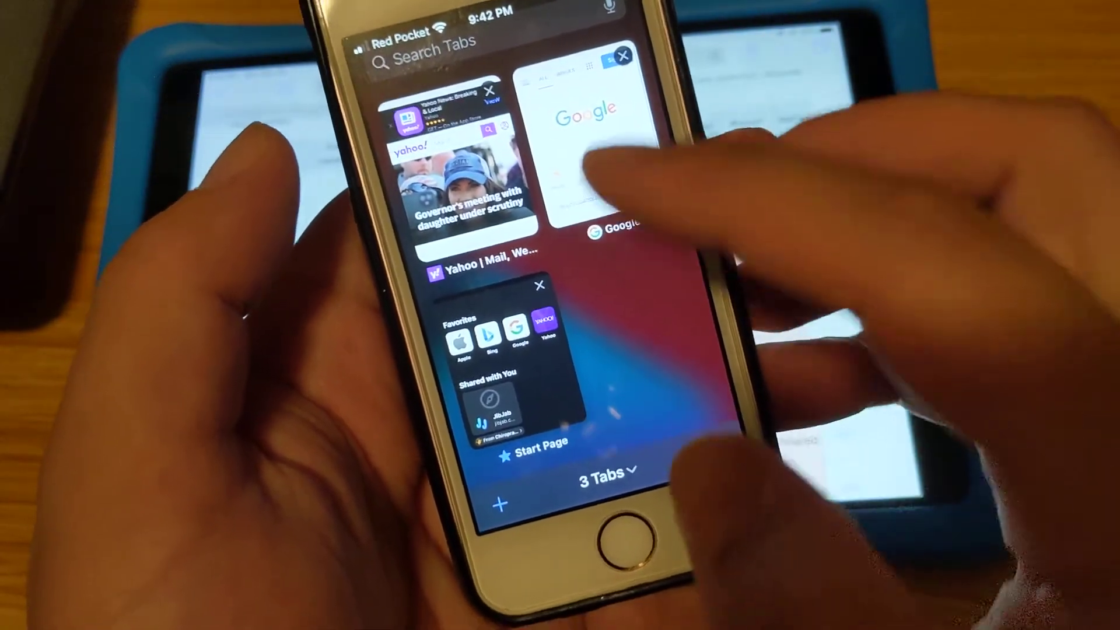
click(442, 178)
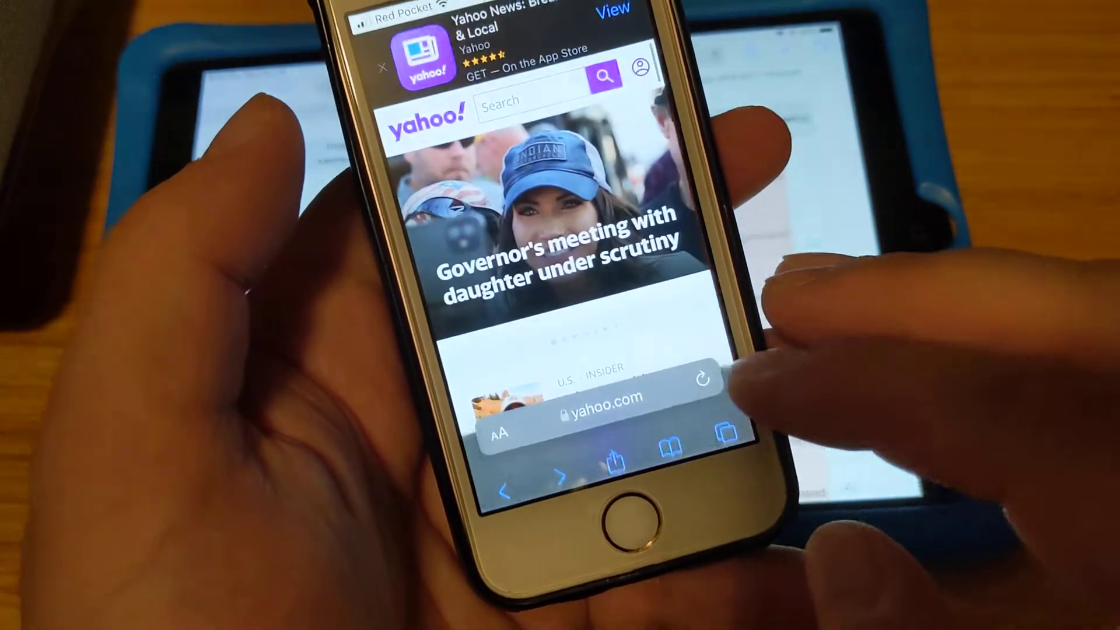
click(728, 431)
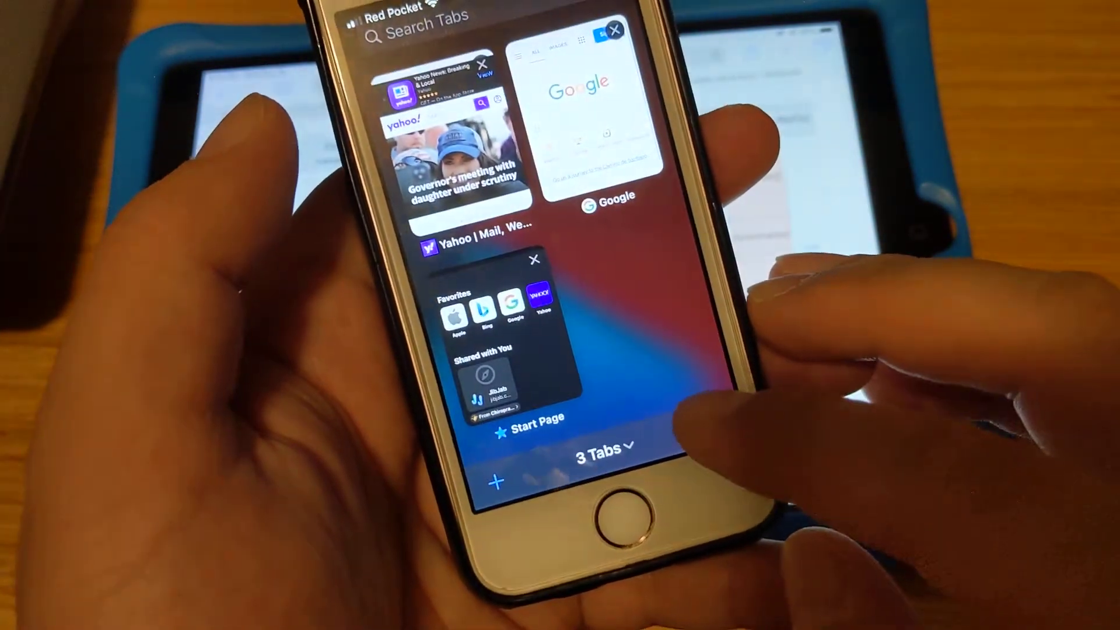
click(464, 157)
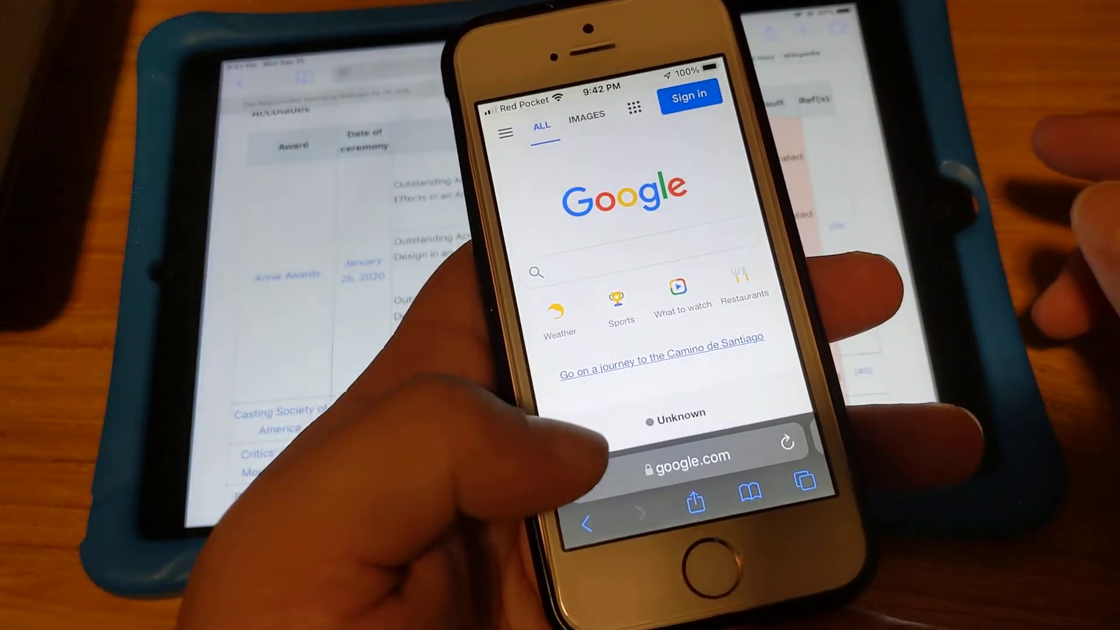
Swipe the bottom address bar from Google to Start Page, back to Google, then to Start Page.
click(688, 458)
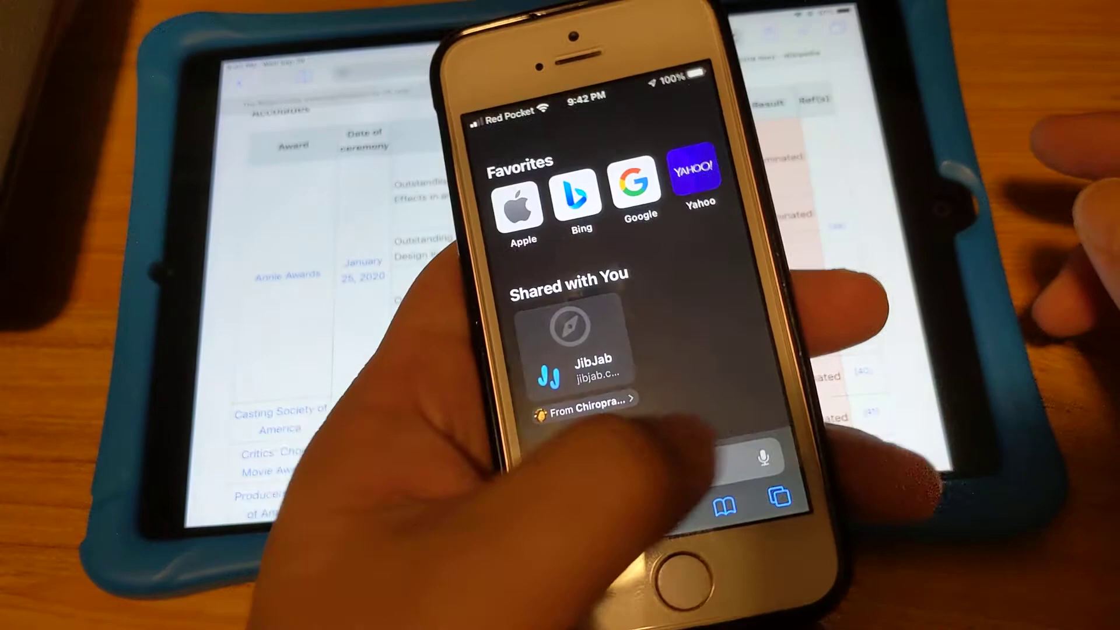
click(635, 196)
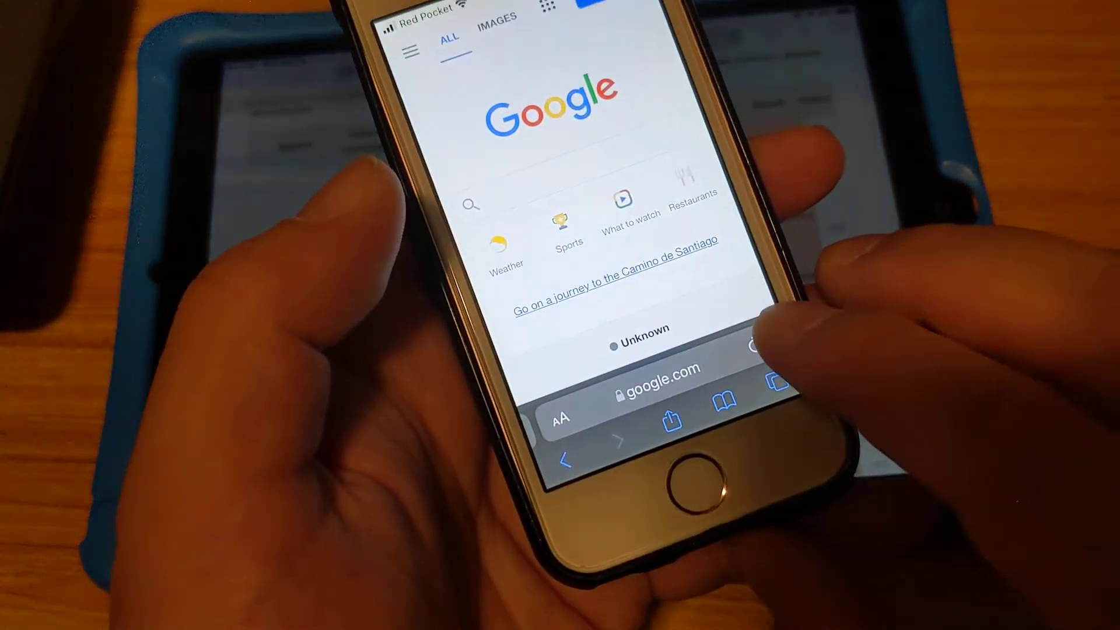
click(654, 372)
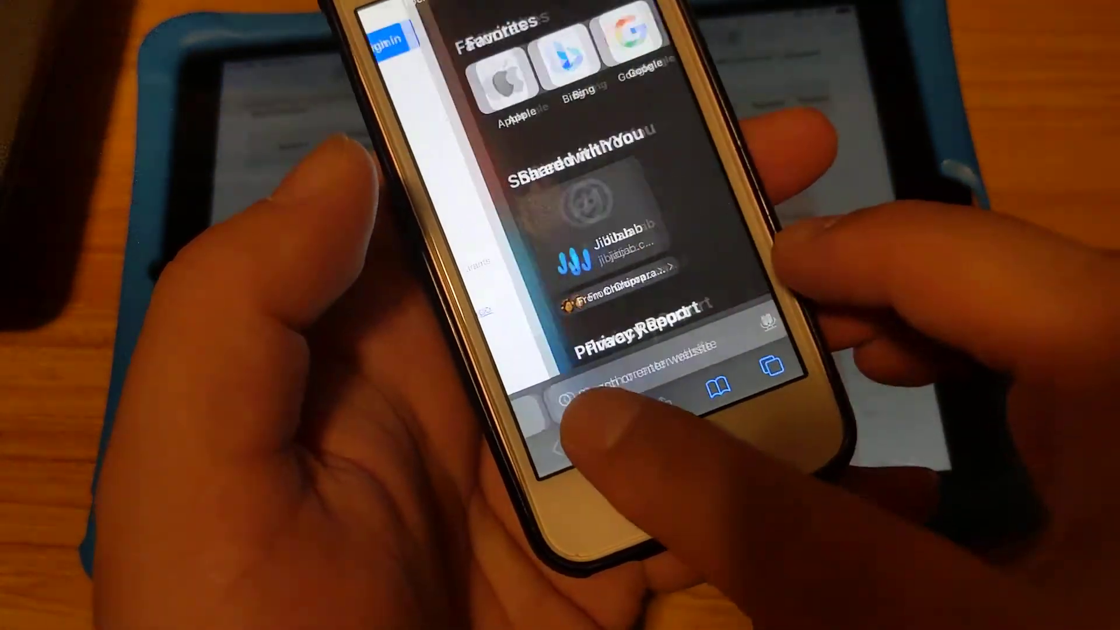